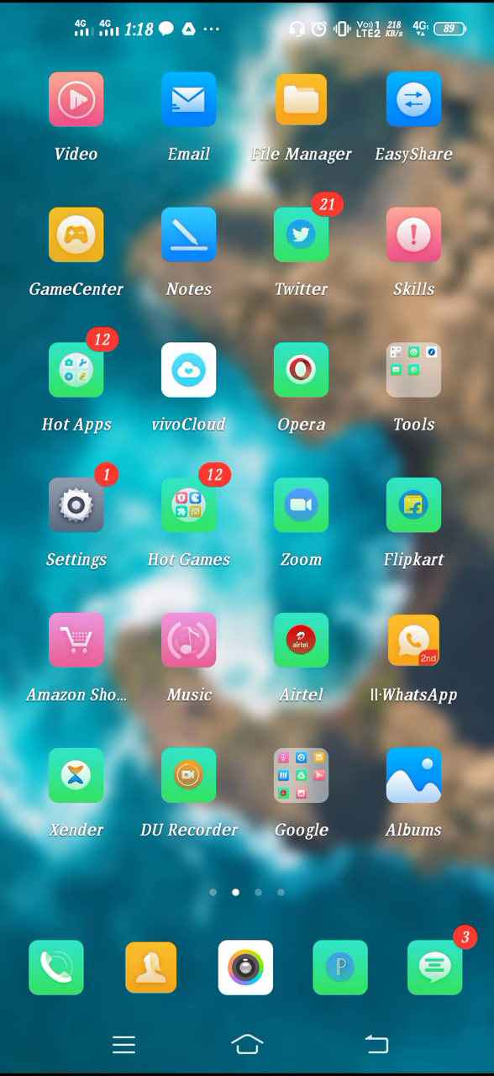
- Launch the Settings app from the home screen
click(76, 504)
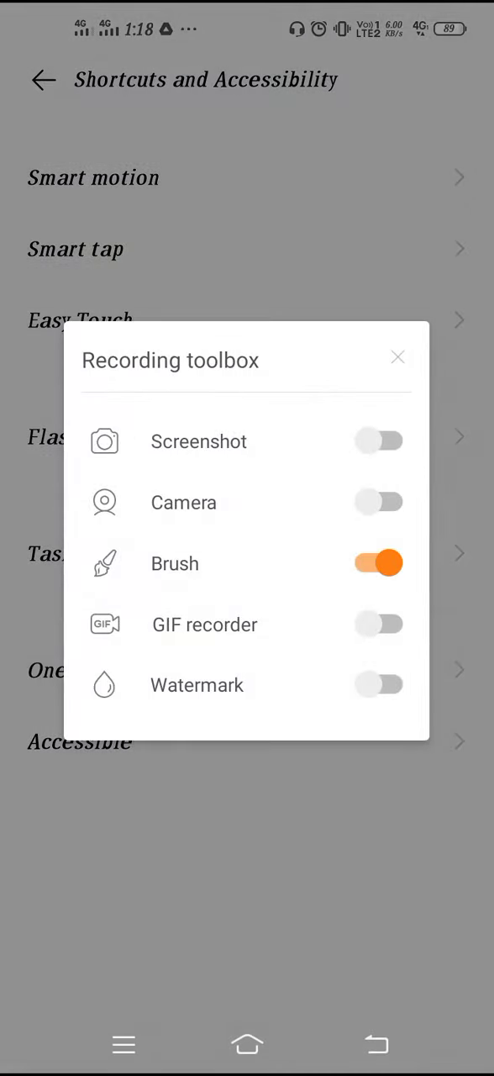
- Go from Shortcuts and Accessibility into the Smart motion page
click(398, 356)
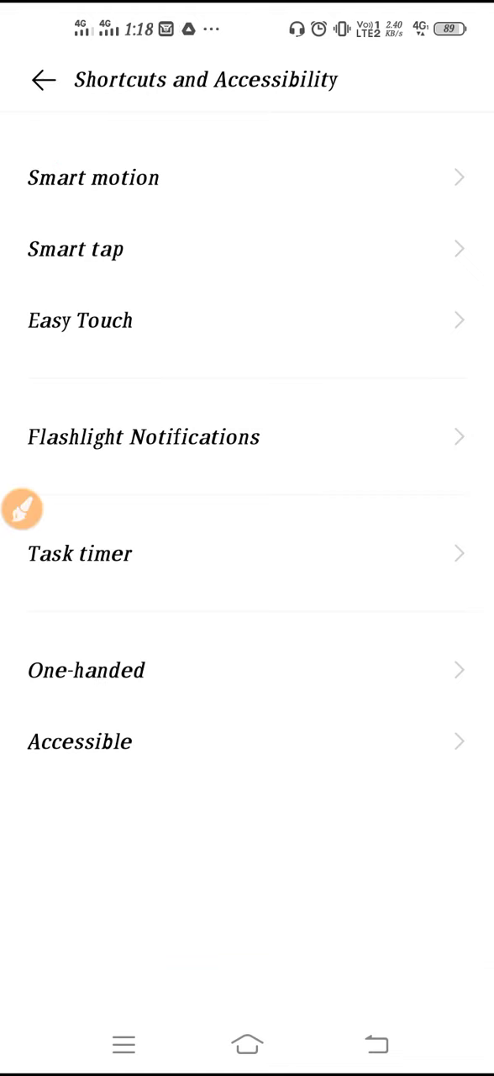
click(94, 178)
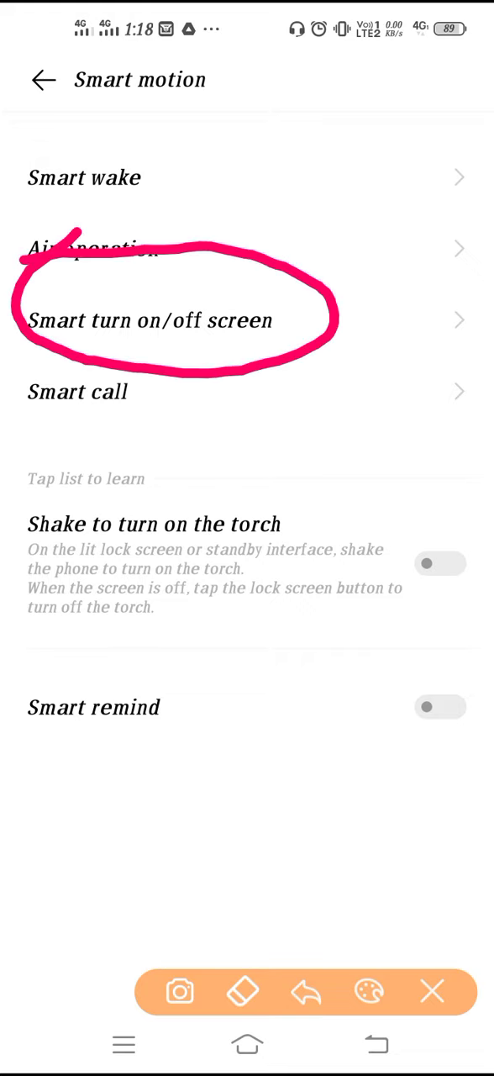
- Open Smart turn on/off screen to review the double-tap wake and sleep toggles
click(151, 320)
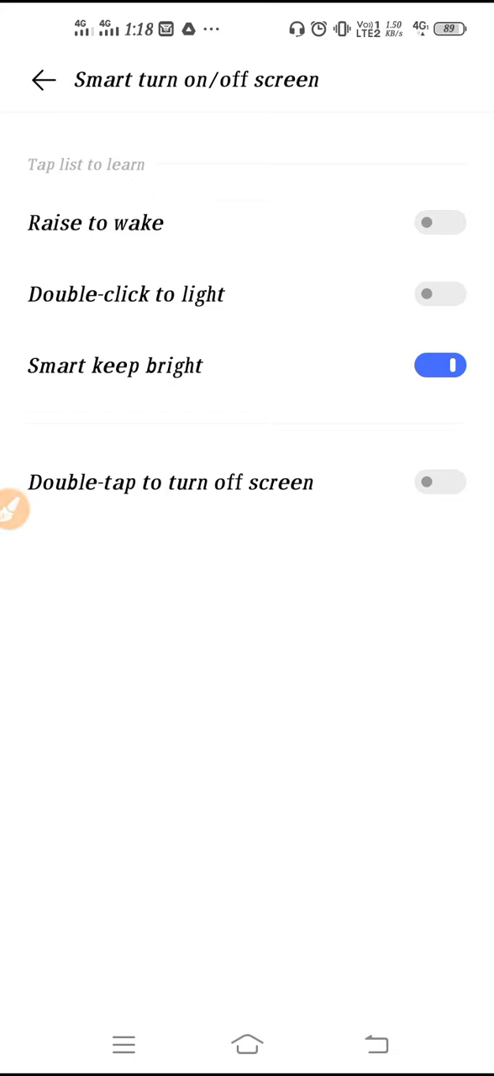
click(15, 508)
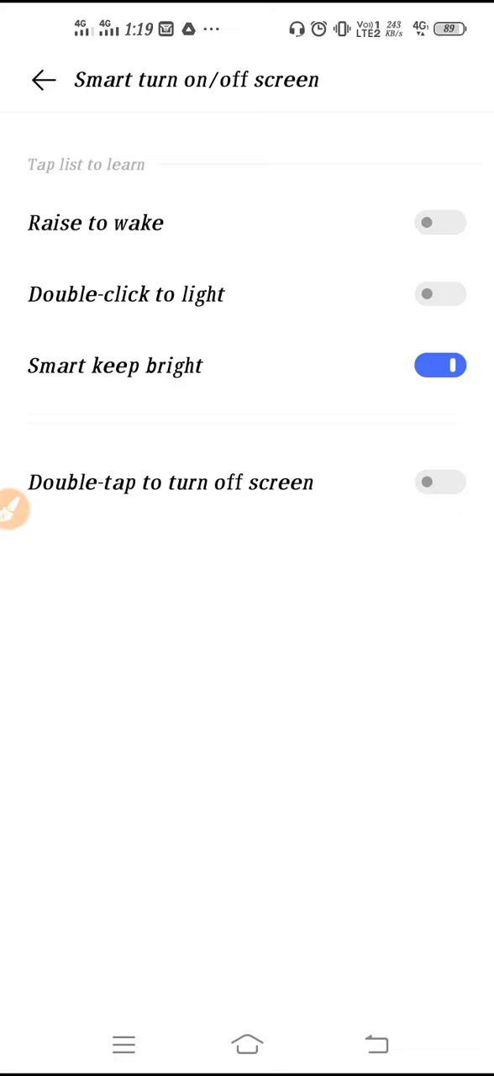
- Return to Smart motion, then exit Settings to the home screen
click(43, 80)
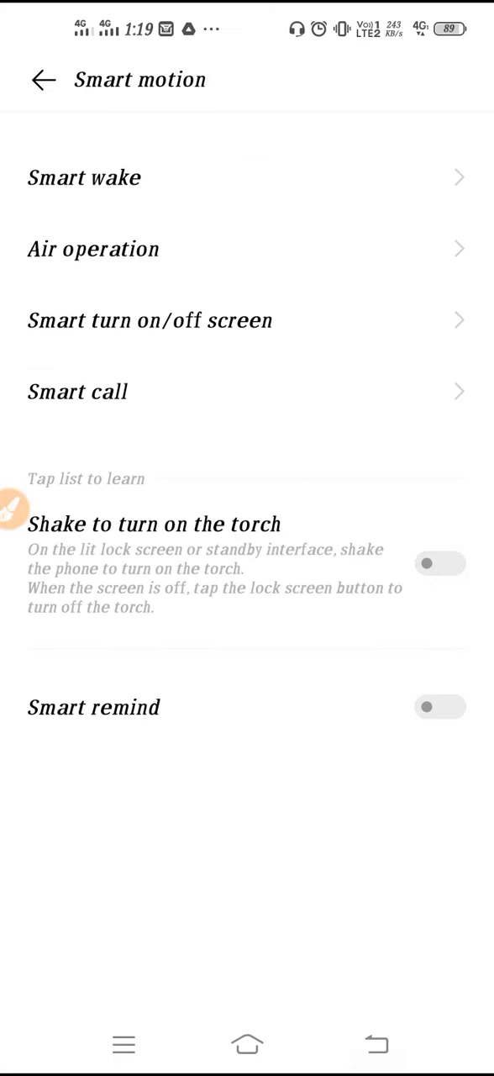
click(246, 1044)
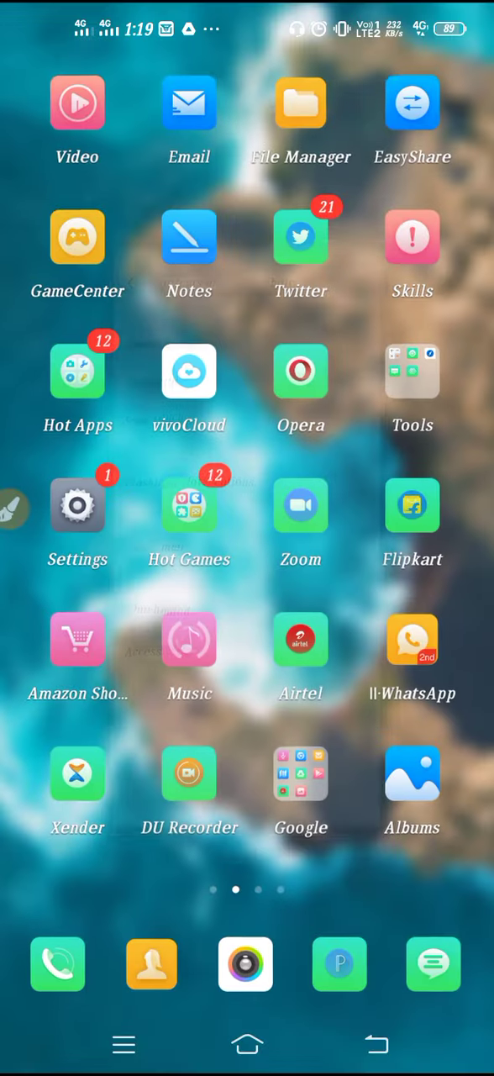